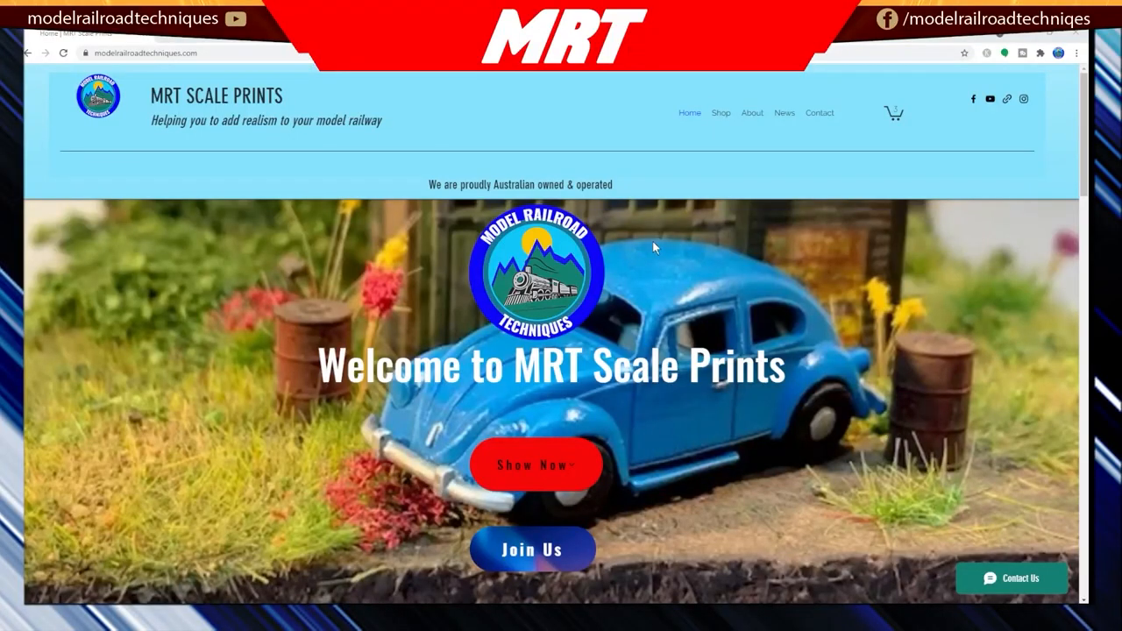
scroll("down", 3)
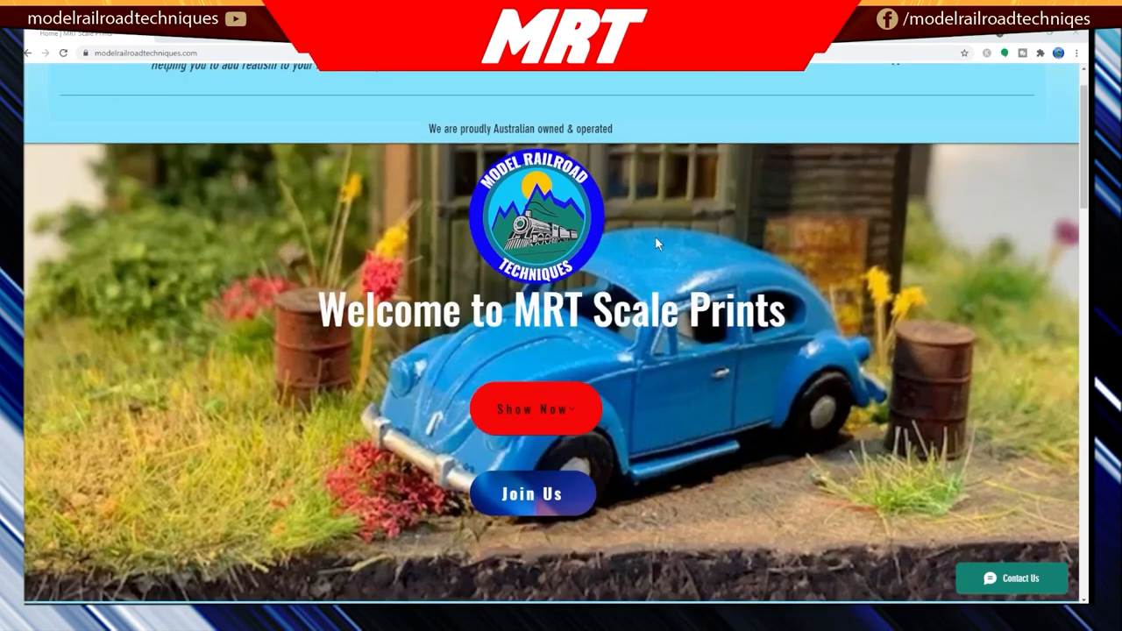
scroll("down", 3)
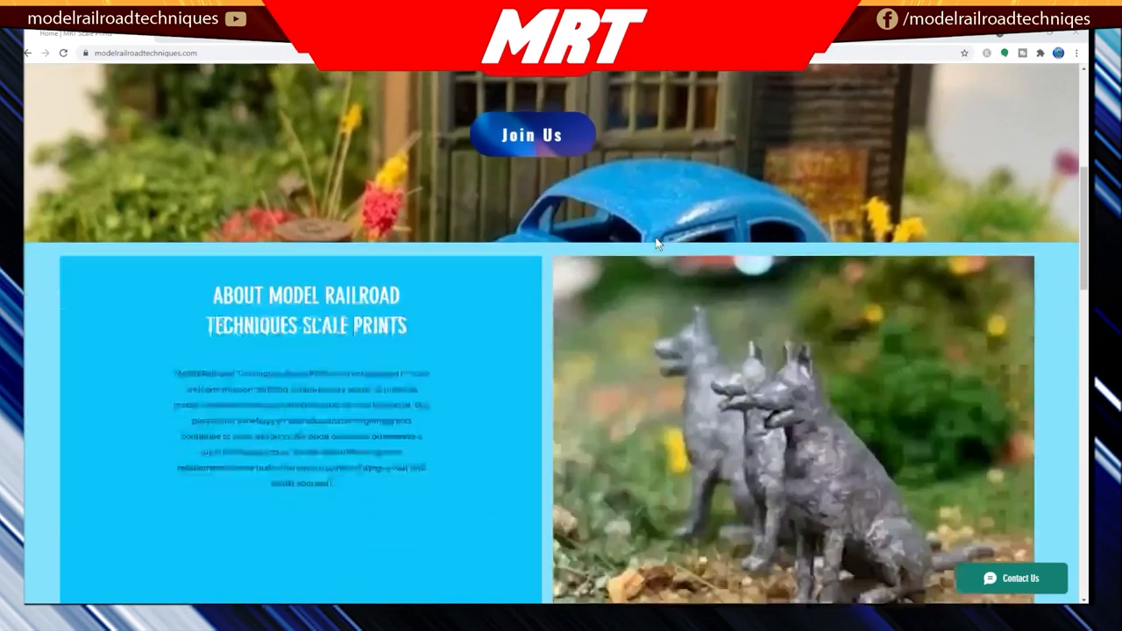
scroll("down", 3)
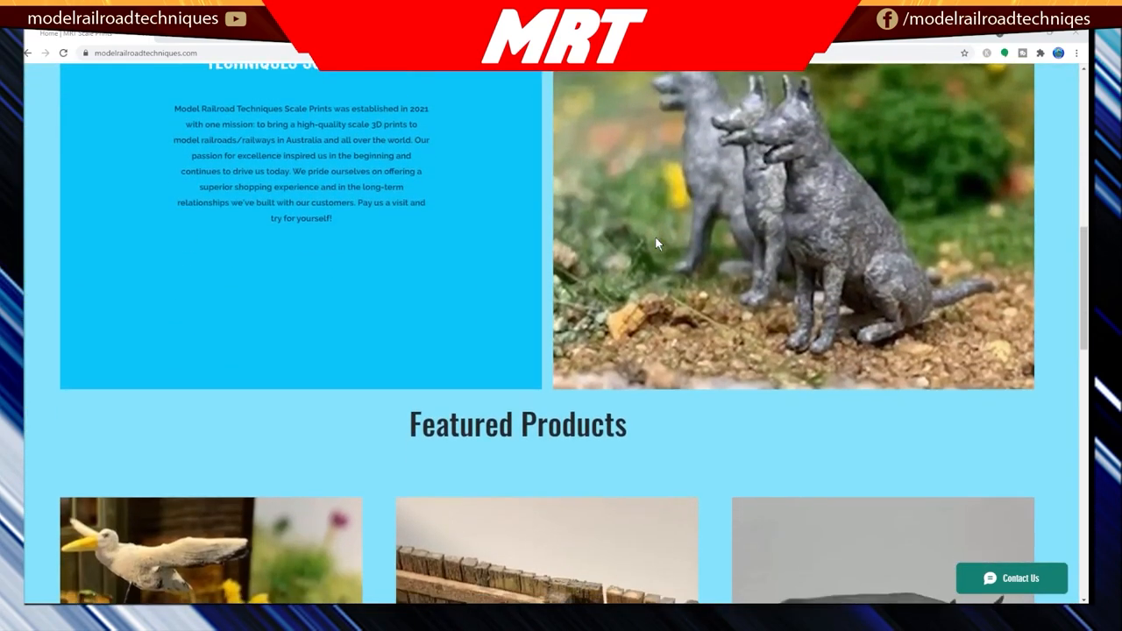
scroll("down", 3)
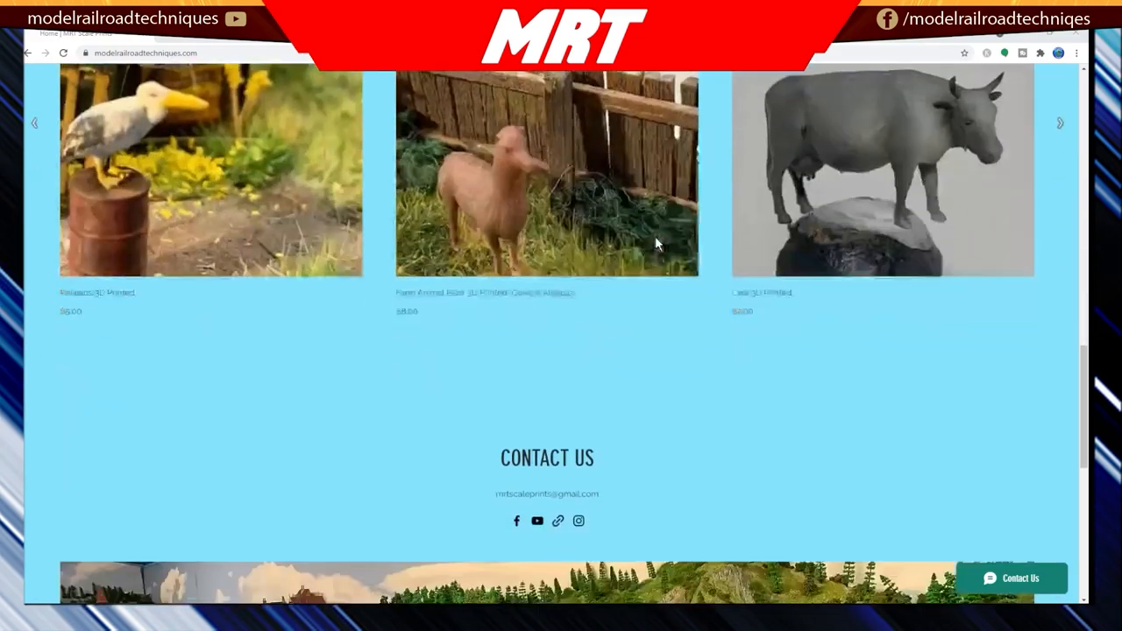
scroll("up", 3)
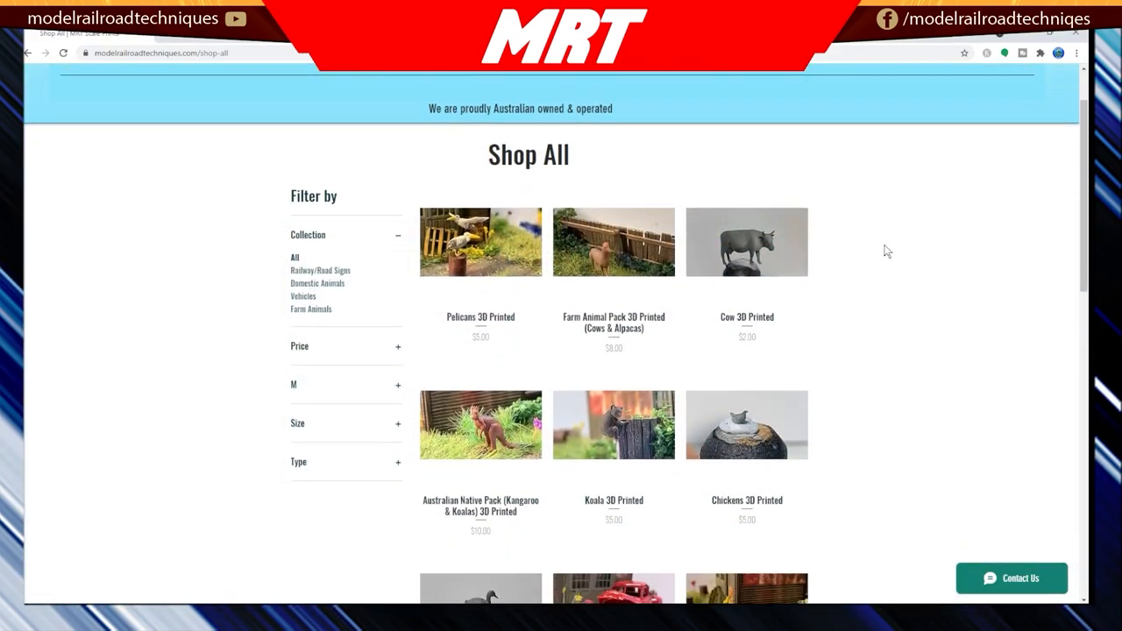
left_click(689, 112)
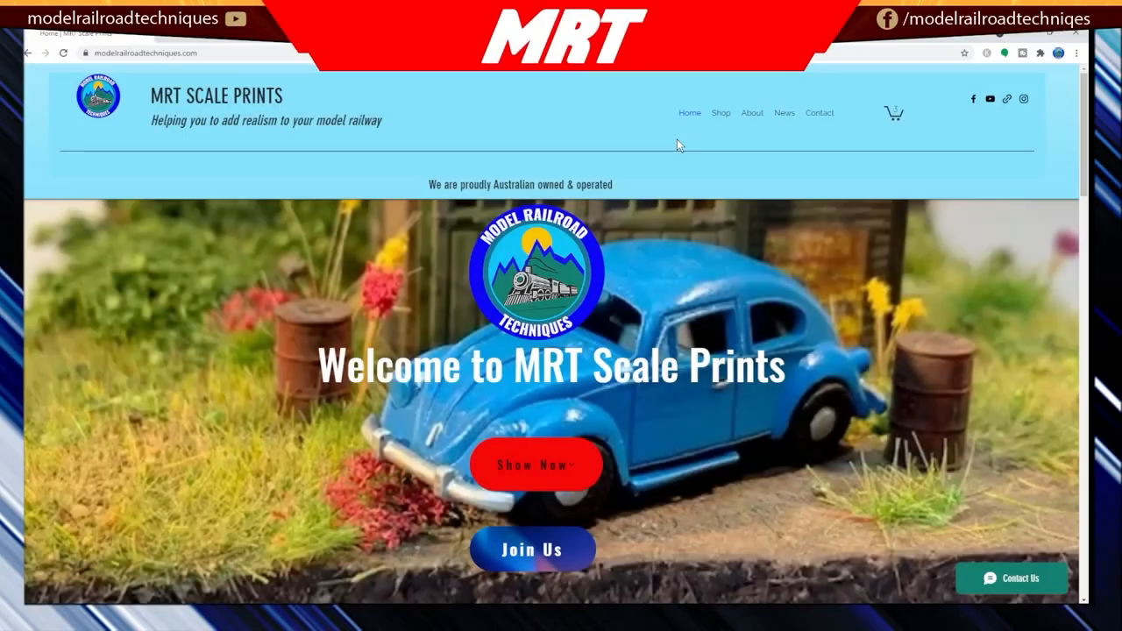